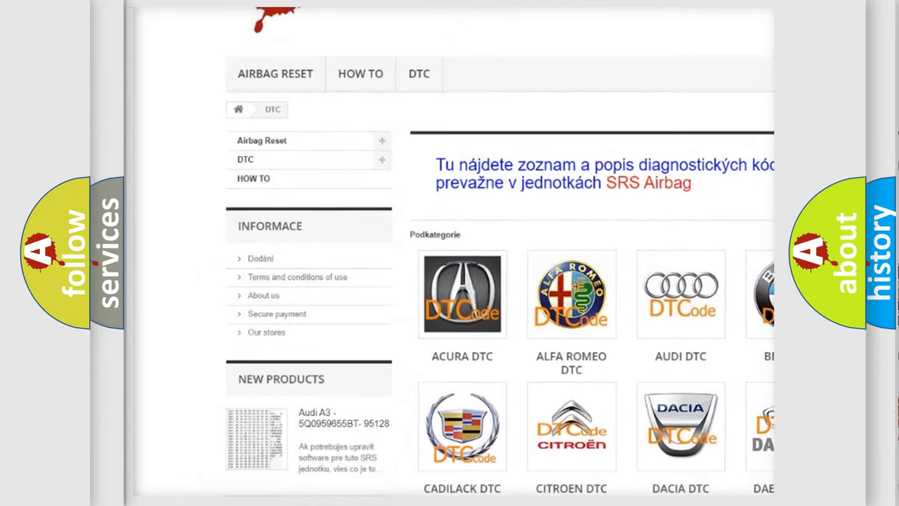
scroll(down, 3)
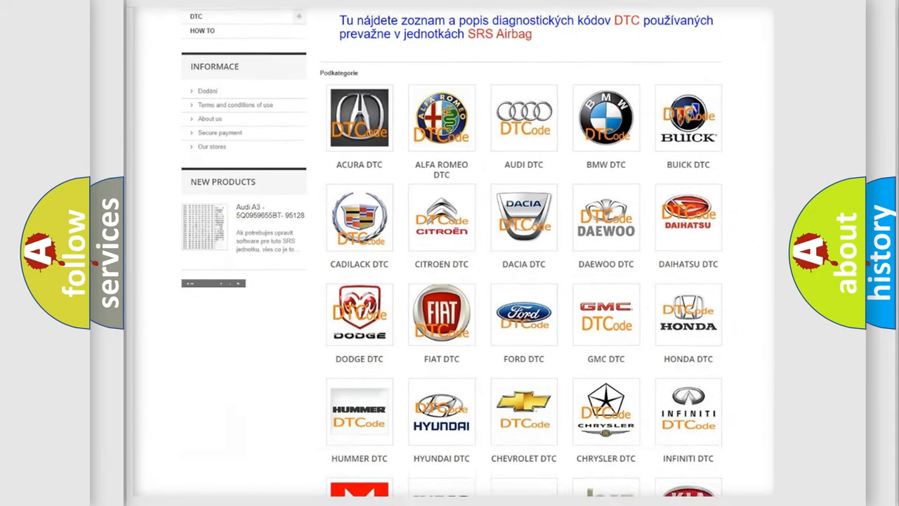
scroll(down, 3)
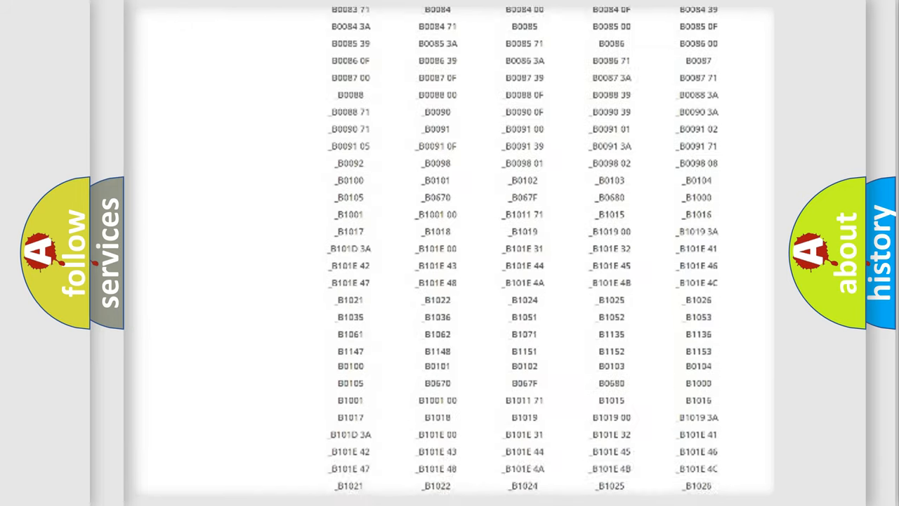
scroll(down, 3)
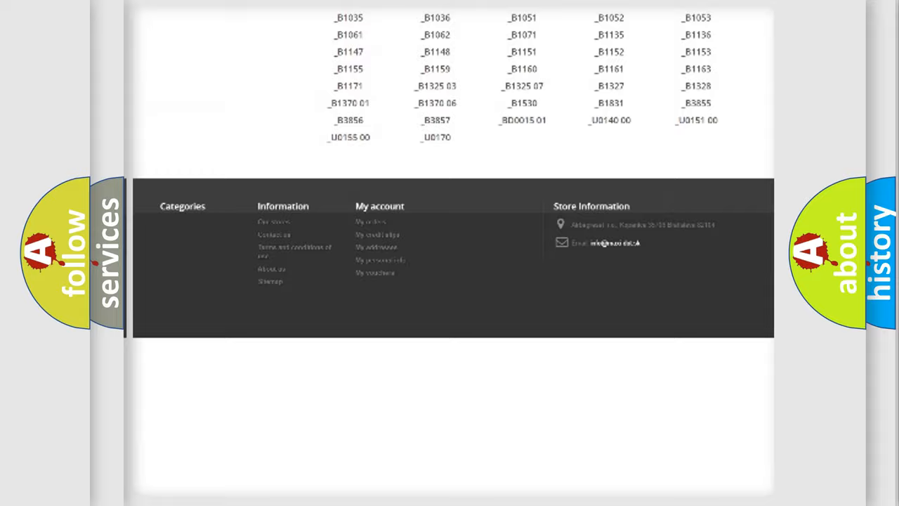
scroll(up, 3)
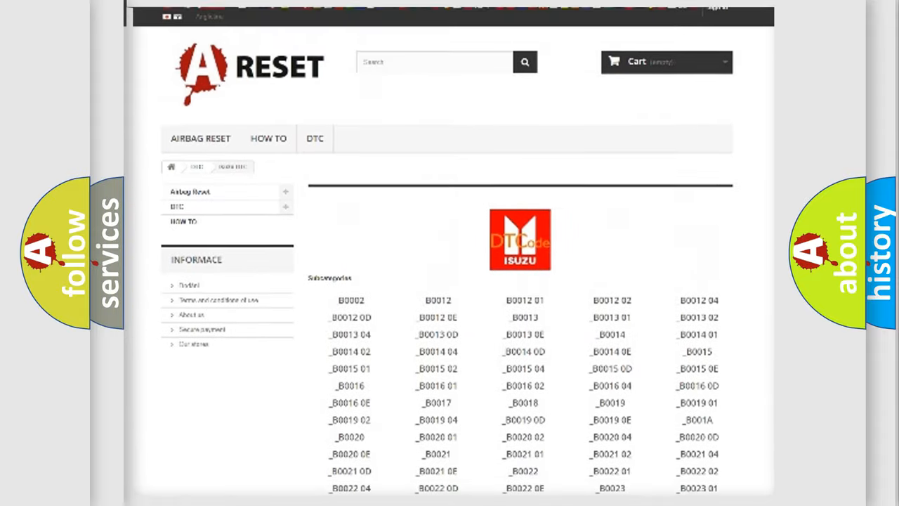
scroll(up, 3)
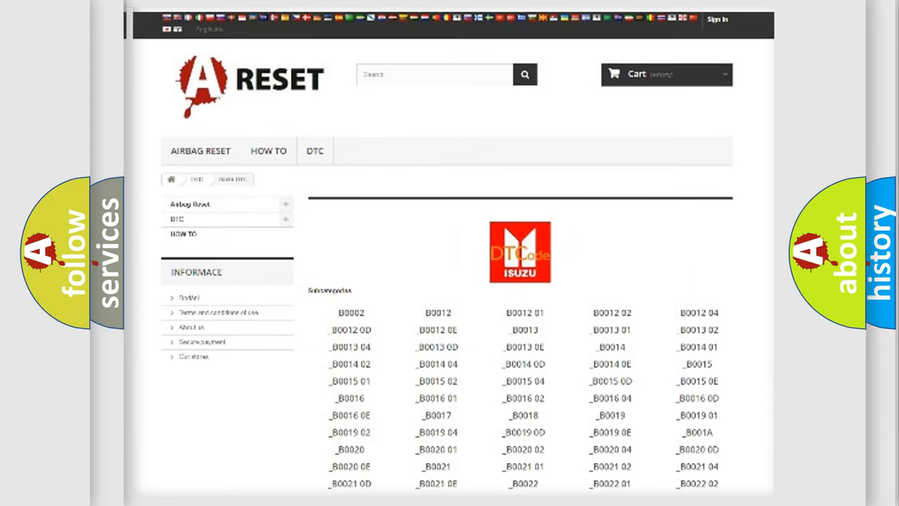